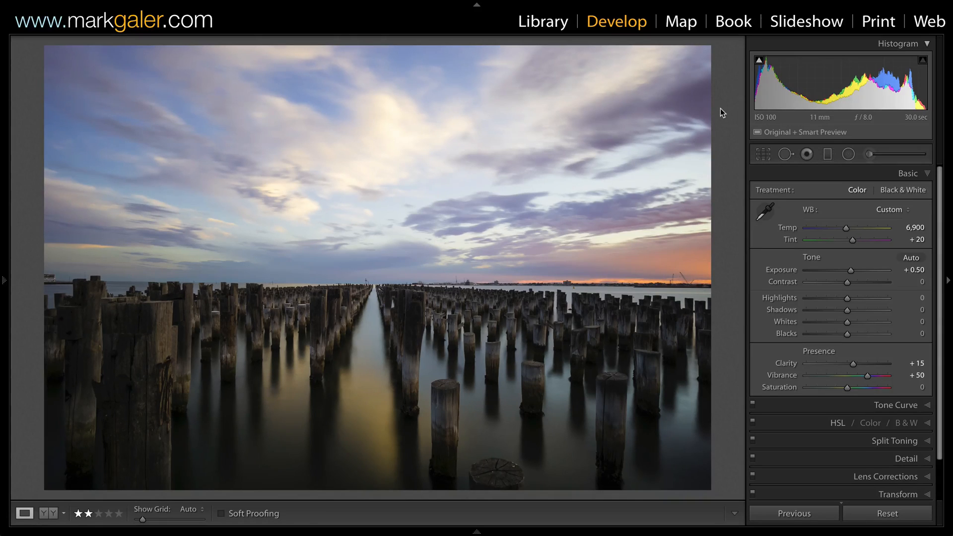
pyautogui.moveTo(826, 155)
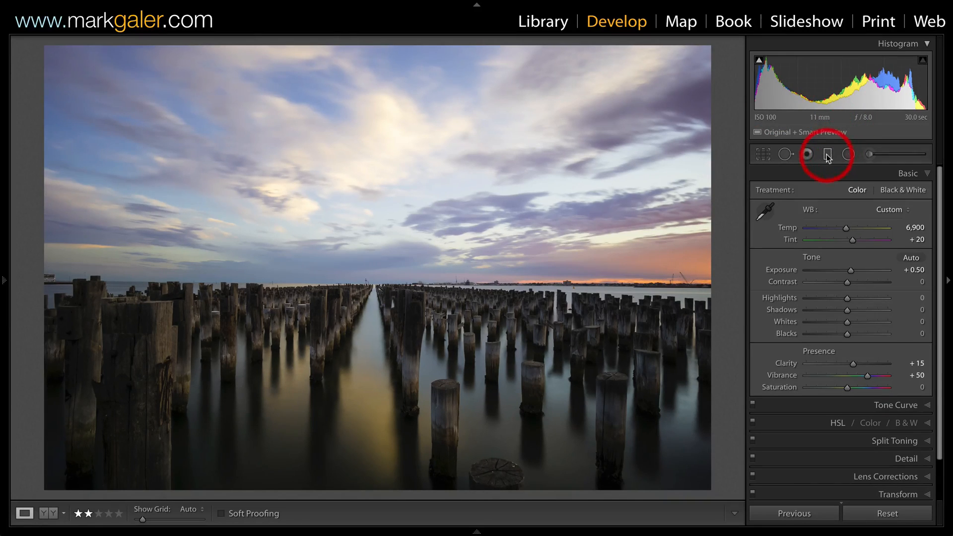
pyautogui.moveTo(826, 154)
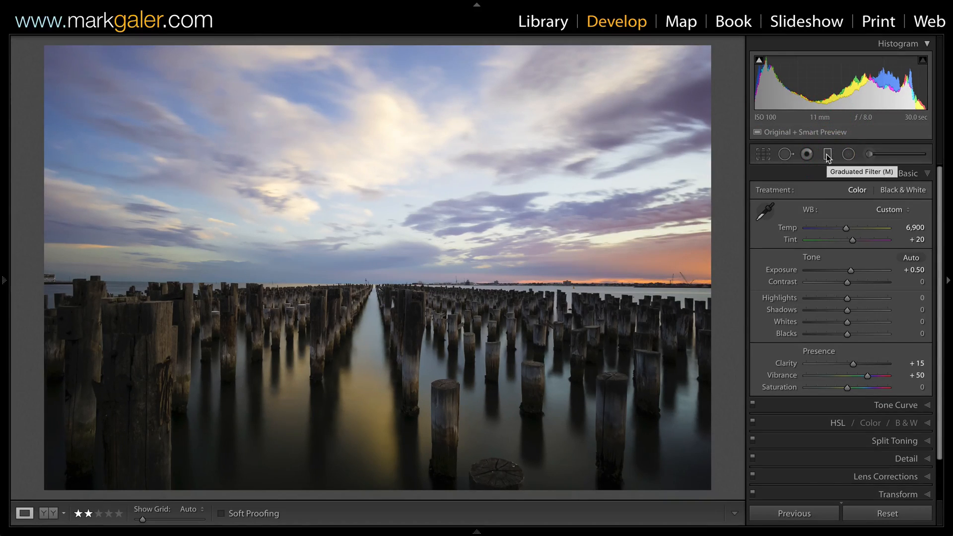
# - Open the Graduated Filter tool on the pier photo to start a new filter
pyautogui.click(827, 154)
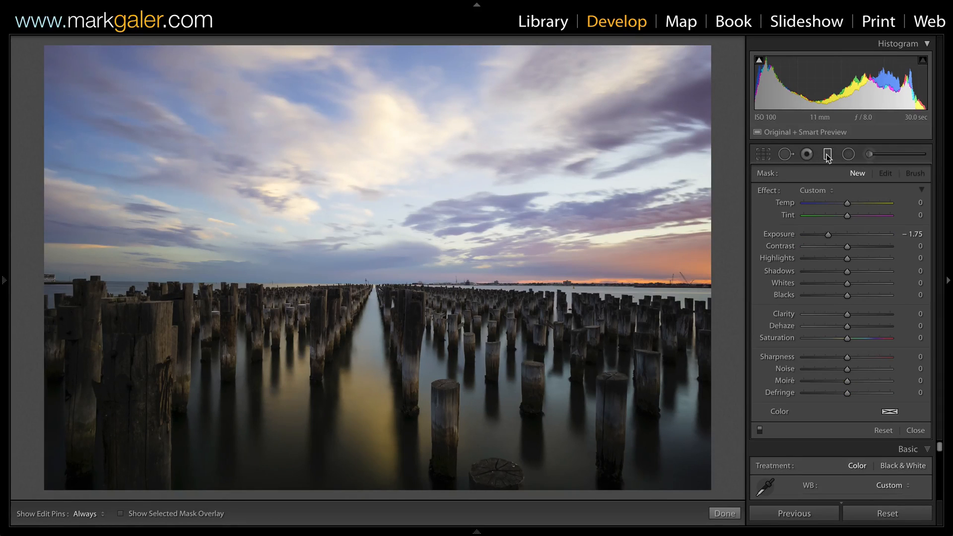
pyautogui.moveTo(827, 153)
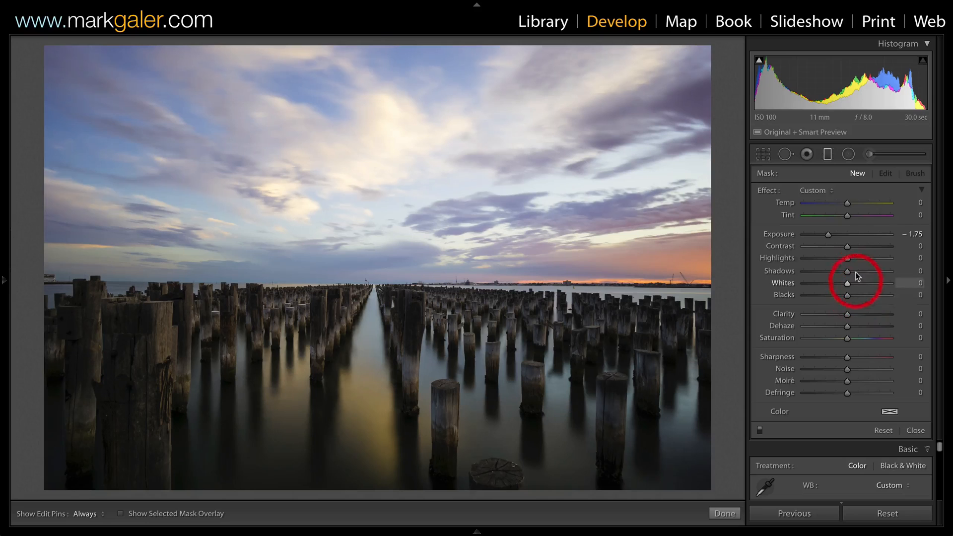
pyautogui.moveTo(857, 237)
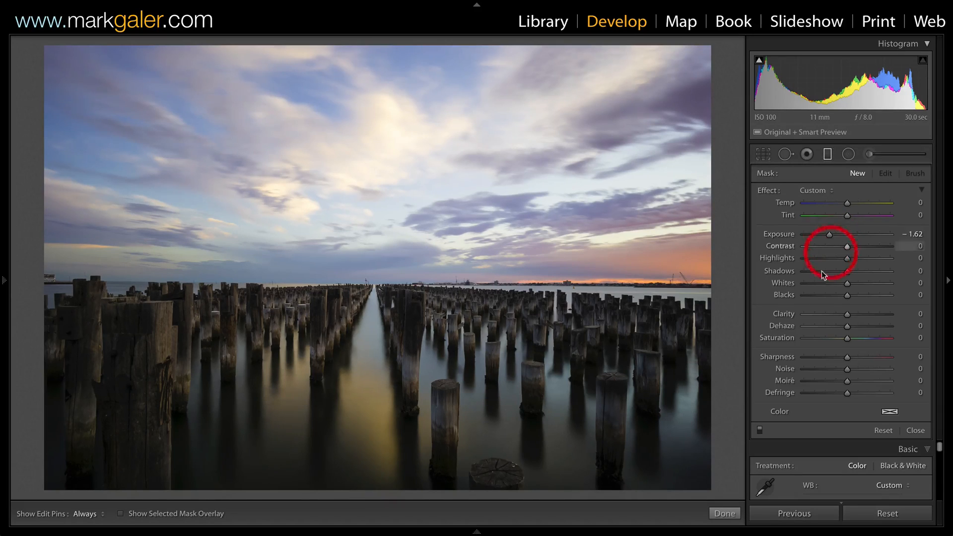
pyautogui.moveTo(401, 192)
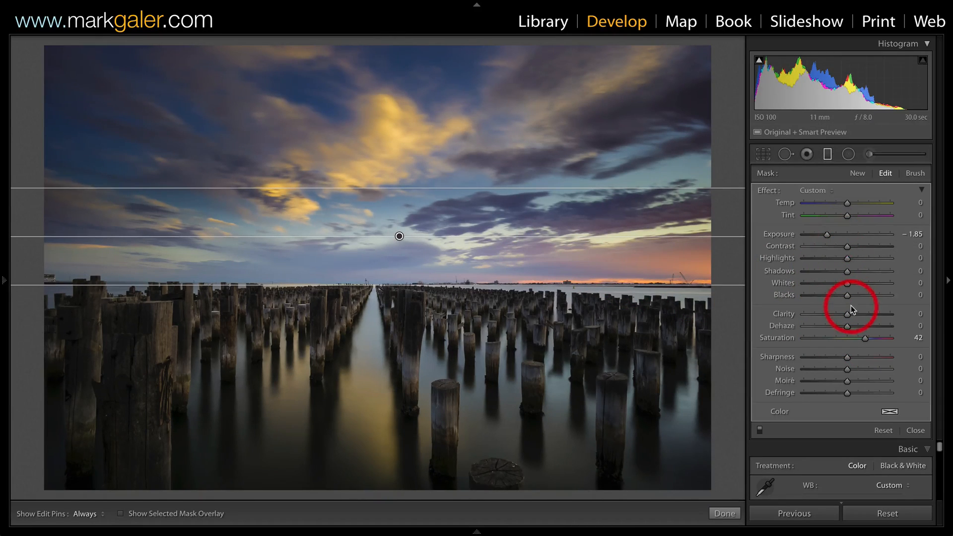
pyautogui.moveTo(391, 216)
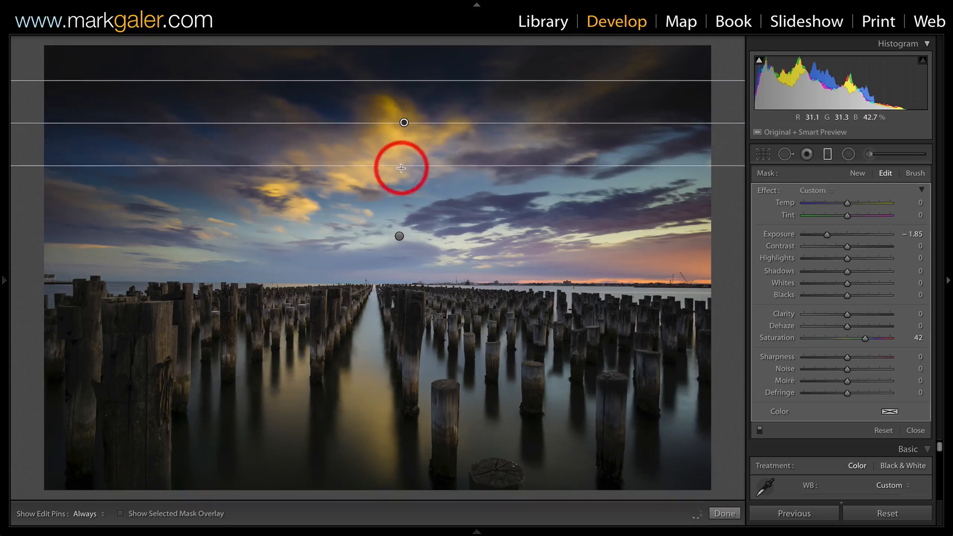
# - Drag a second graduated filter from the top edge down into the upper sky
pyautogui.moveTo(400, 168); pyautogui.dragTo(395, 185)
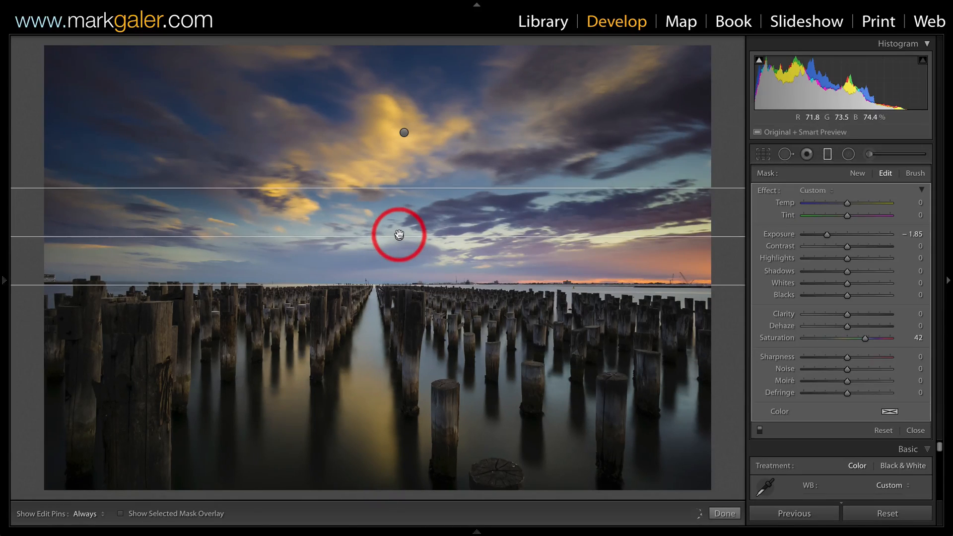
pyautogui.moveTo(729, 240)
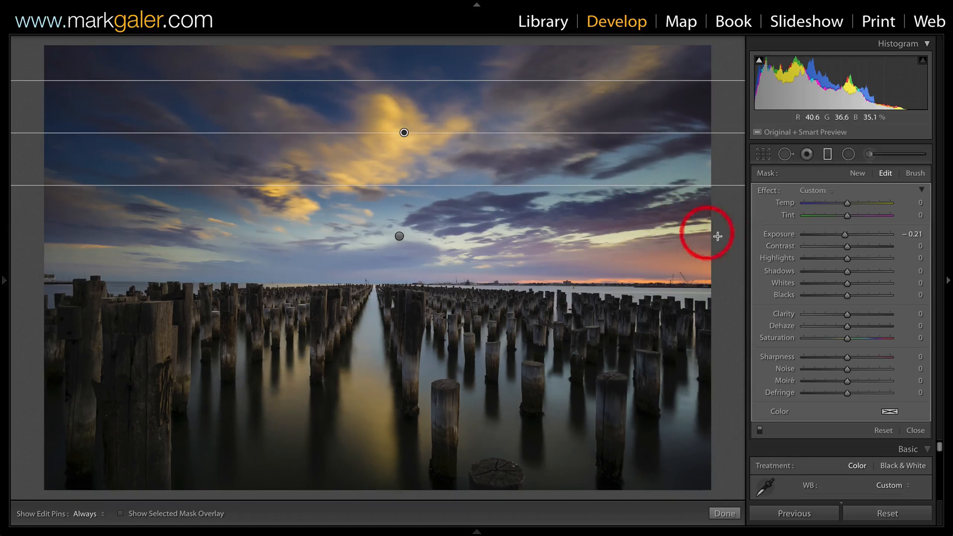
pyautogui.moveTo(820, 263)
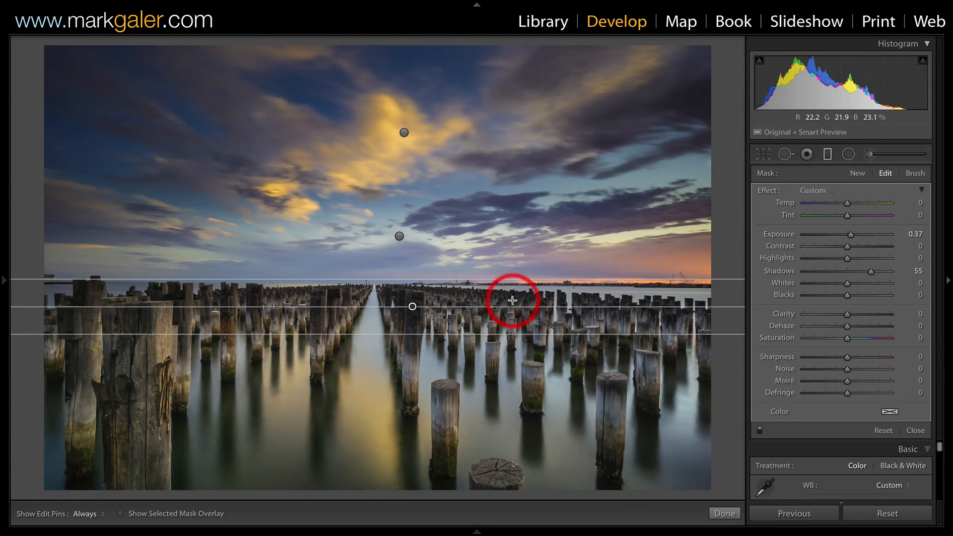
pyautogui.moveTo(385, 380)
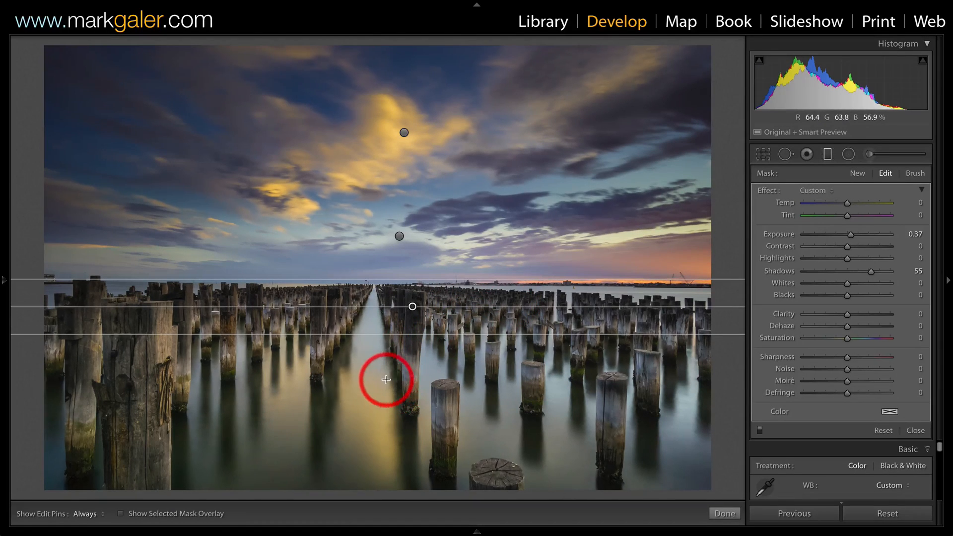
pyautogui.moveTo(379, 368)
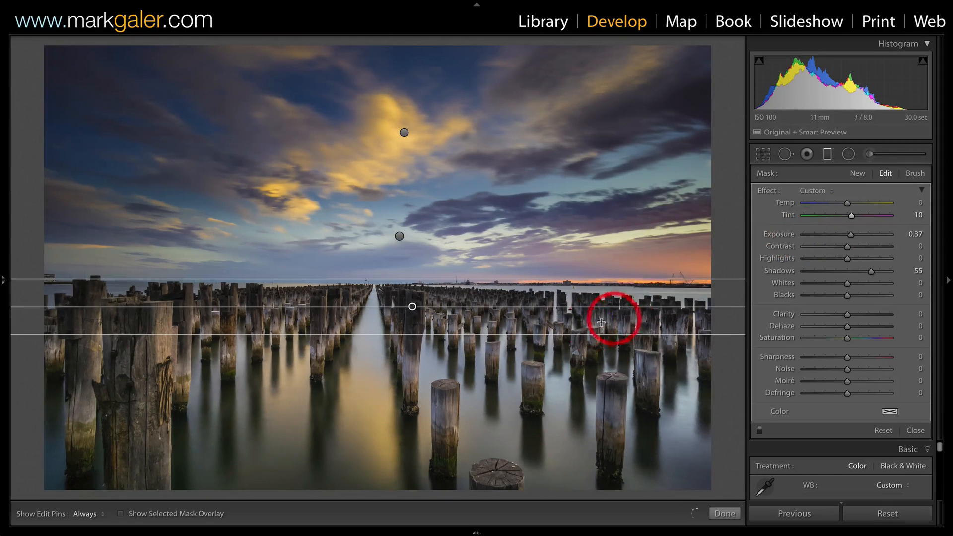
pyautogui.moveTo(531, 327)
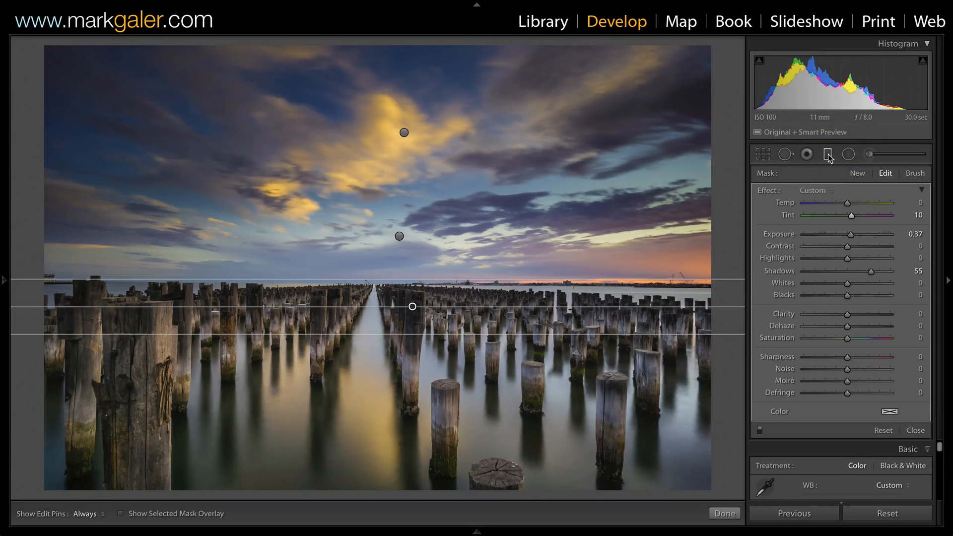
# - Close the Graduated Filter tool to return to the Basic panel
pyautogui.click(723, 513)
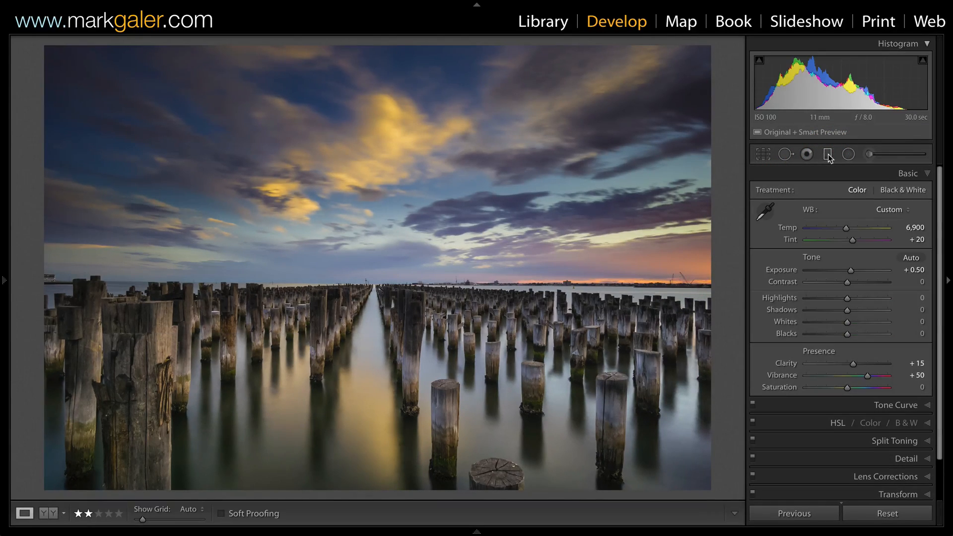
pyautogui.moveTo(827, 154)
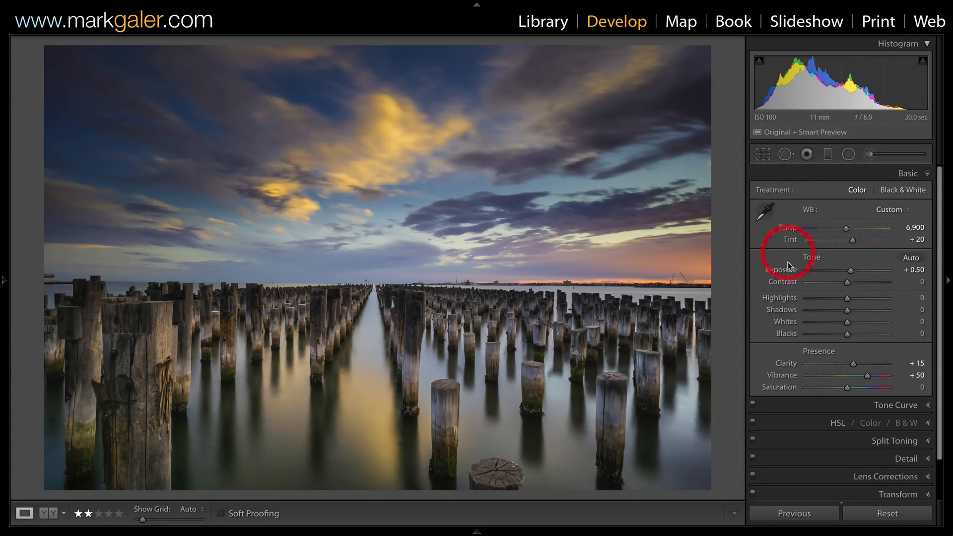
pyautogui.moveTo(788, 328)
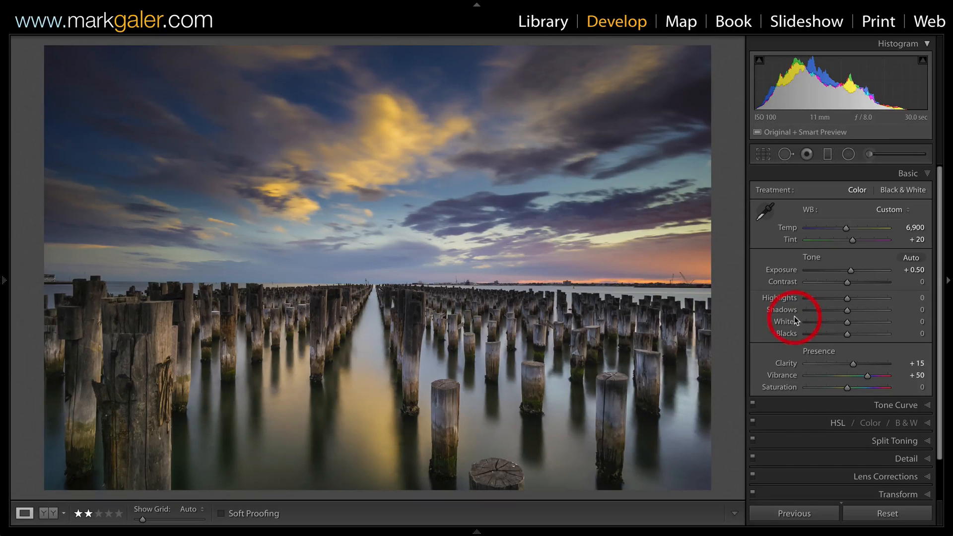
pyautogui.moveTo(460, 201)
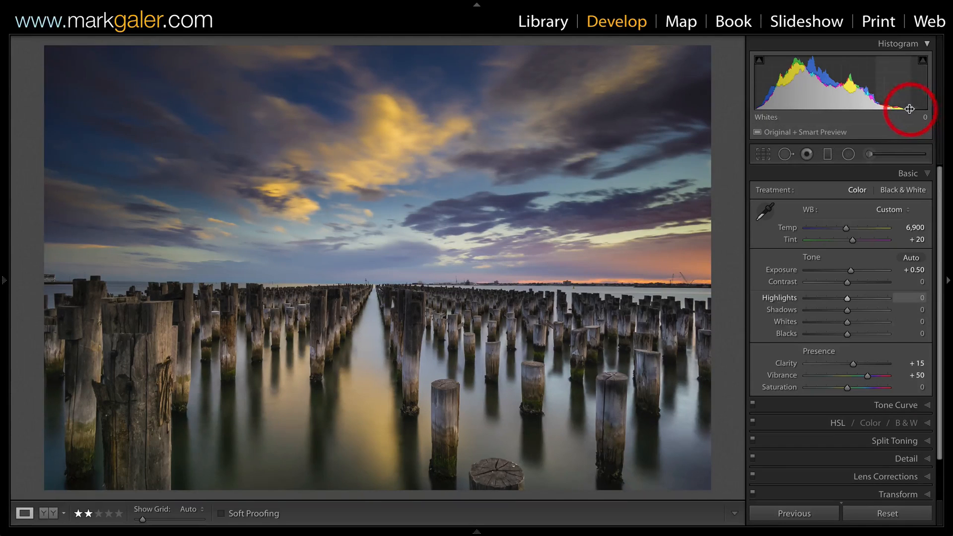
pyautogui.moveTo(906, 105)
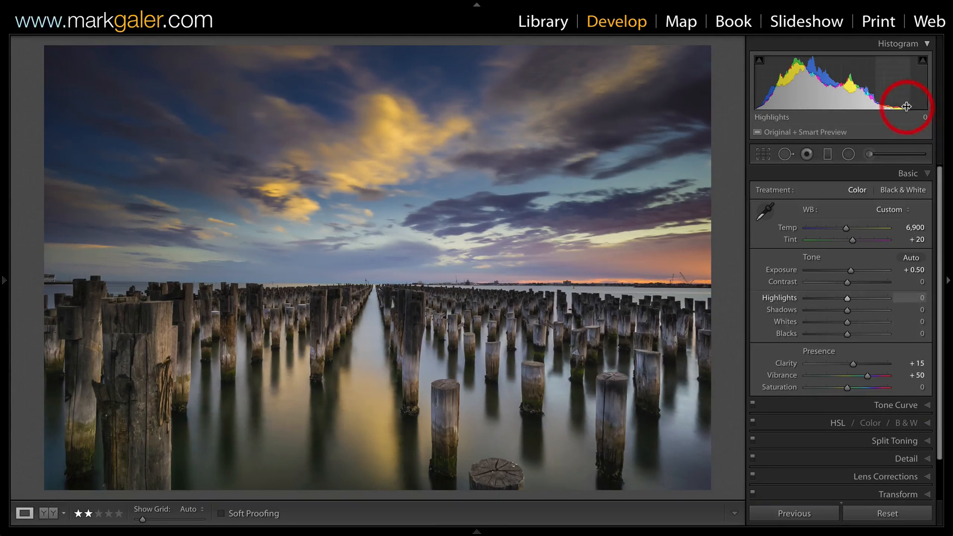
pyautogui.moveTo(923, 106)
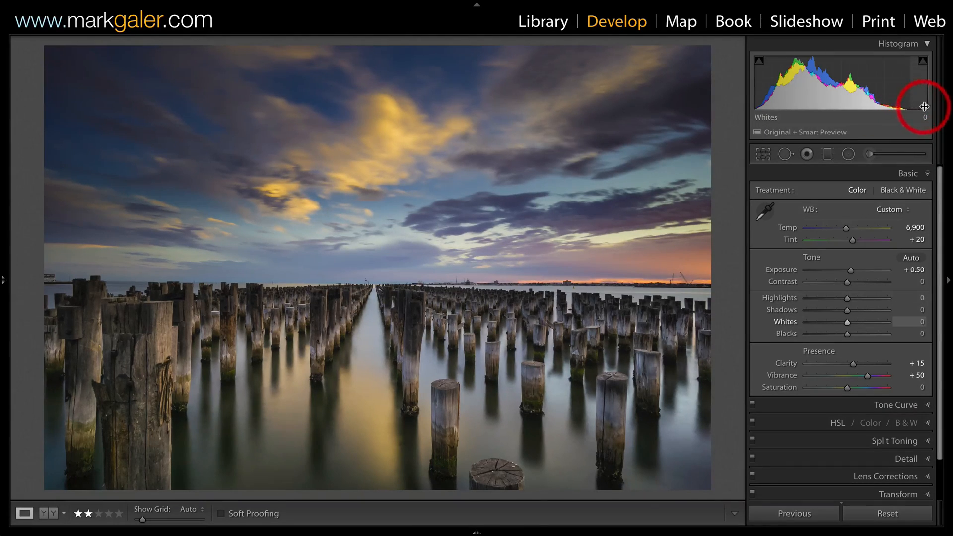
pyautogui.moveTo(808, 240)
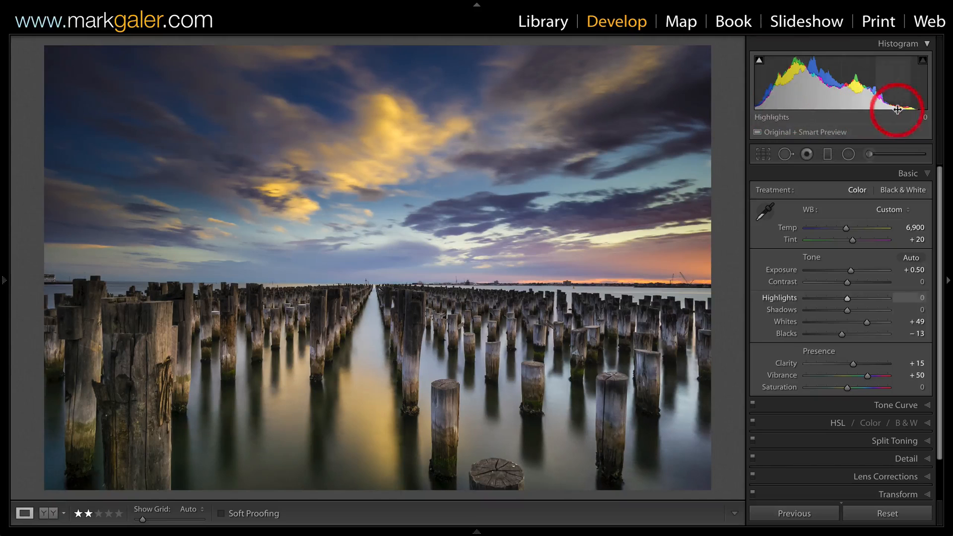
pyautogui.moveTo(753, 194)
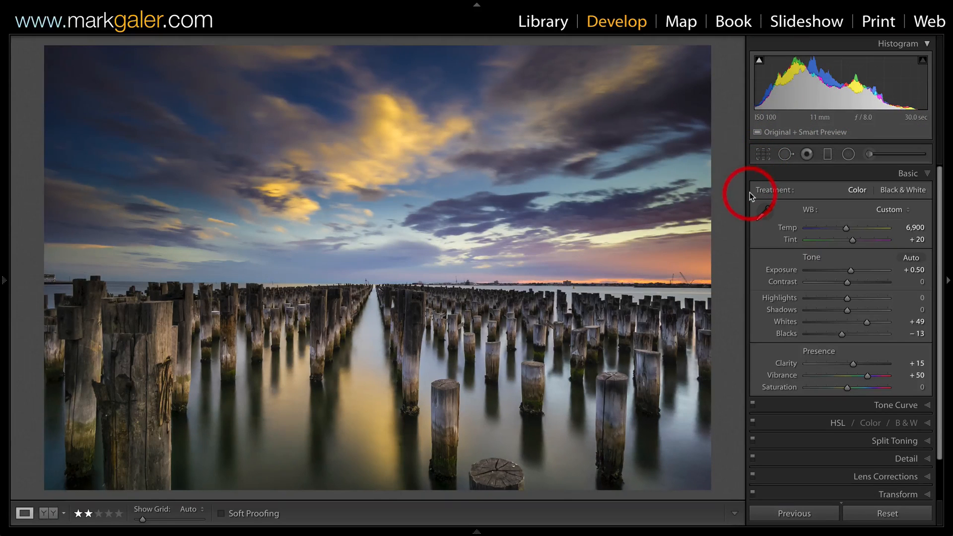
pyautogui.moveTo(776, 179)
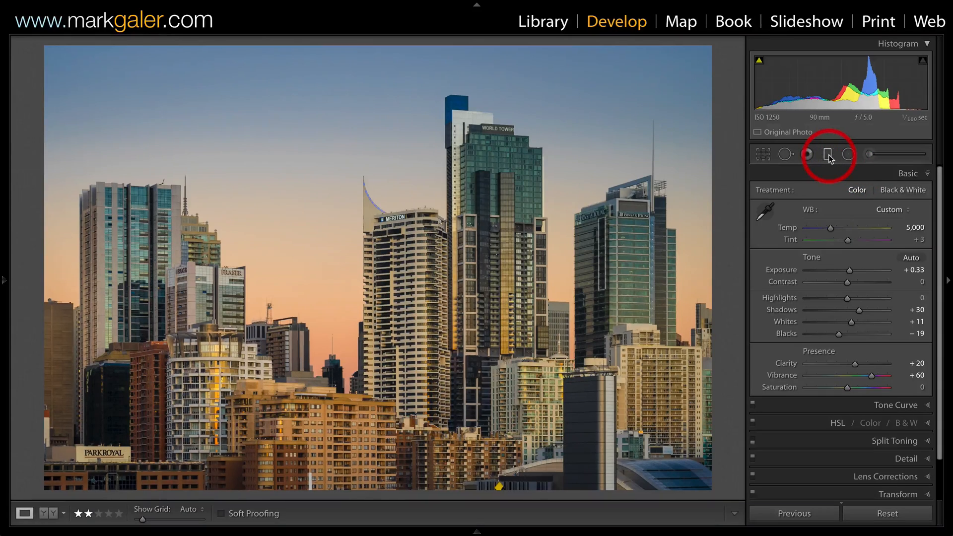
# - Select the Graduated Filter tool on the Sydney skyline photo
pyautogui.click(807, 154)
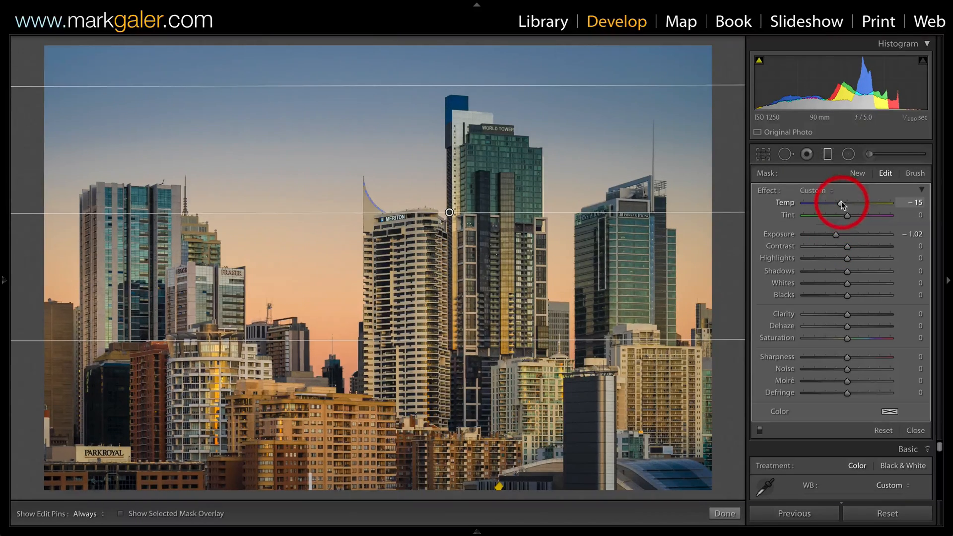
pyautogui.moveTo(311, 69)
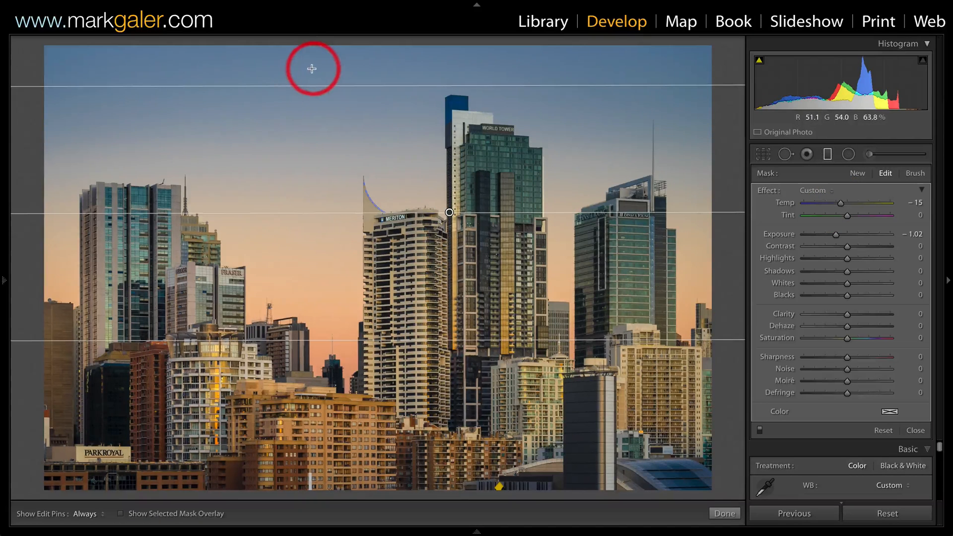
pyautogui.moveTo(312, 221)
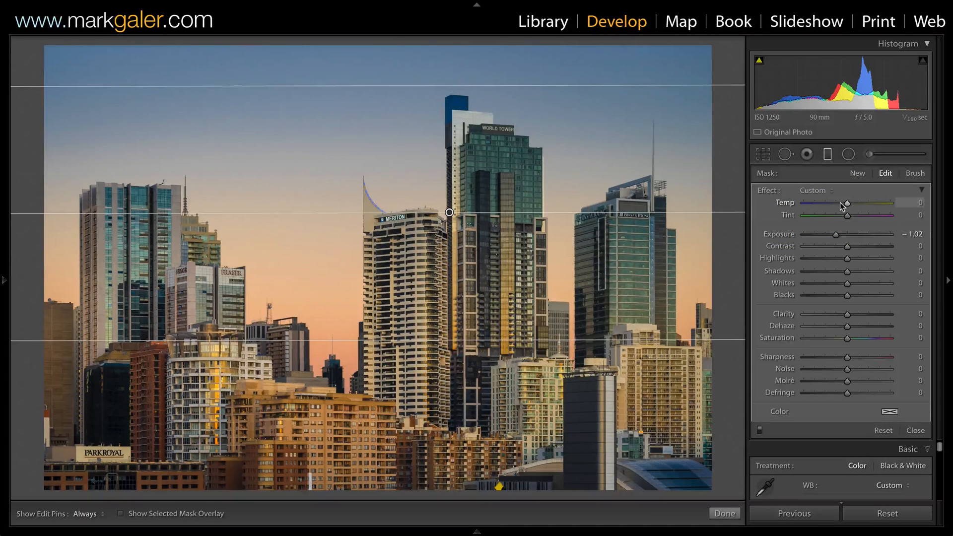
pyautogui.moveTo(351, 80)
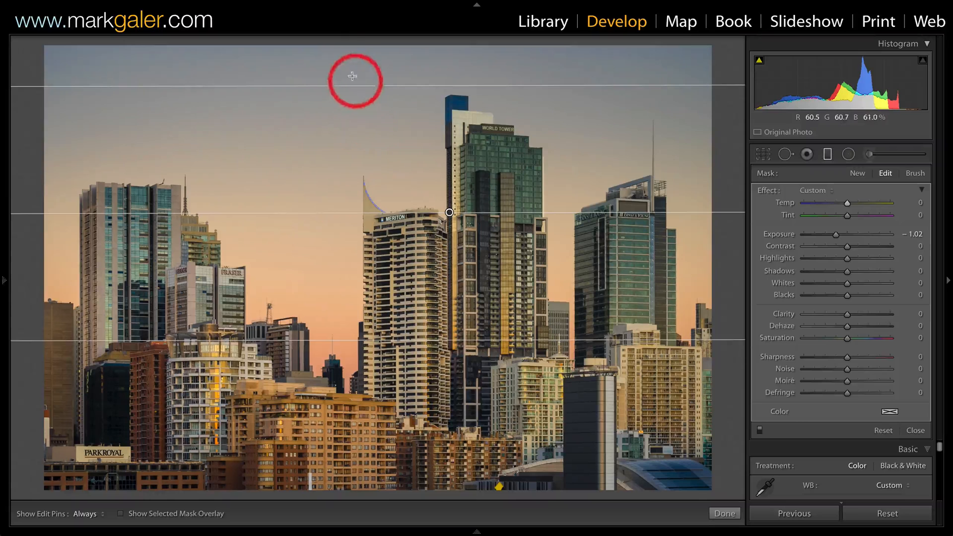
pyautogui.moveTo(336, 95)
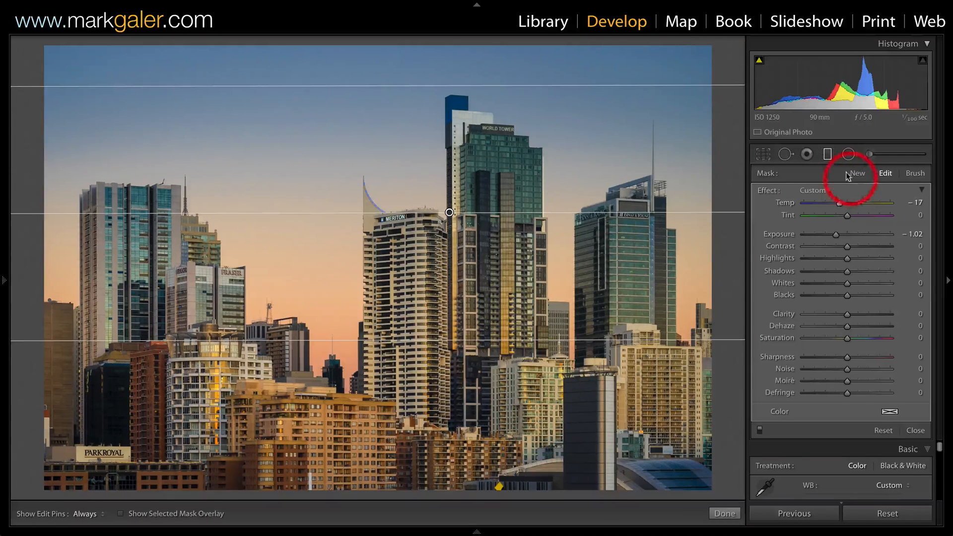
# - Switch on the Graduated Filter tool for the ferry photo's sky
pyautogui.click(827, 154)
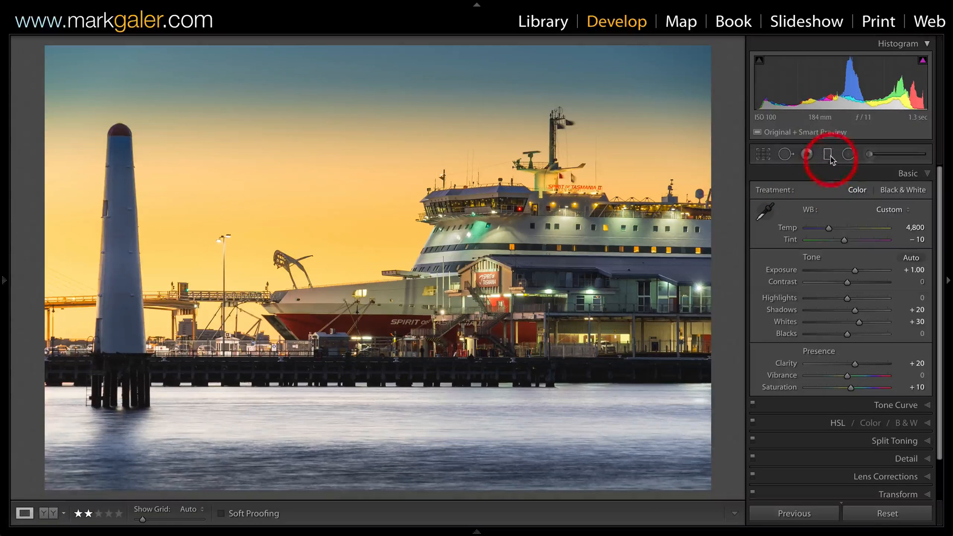
pyautogui.click(828, 154)
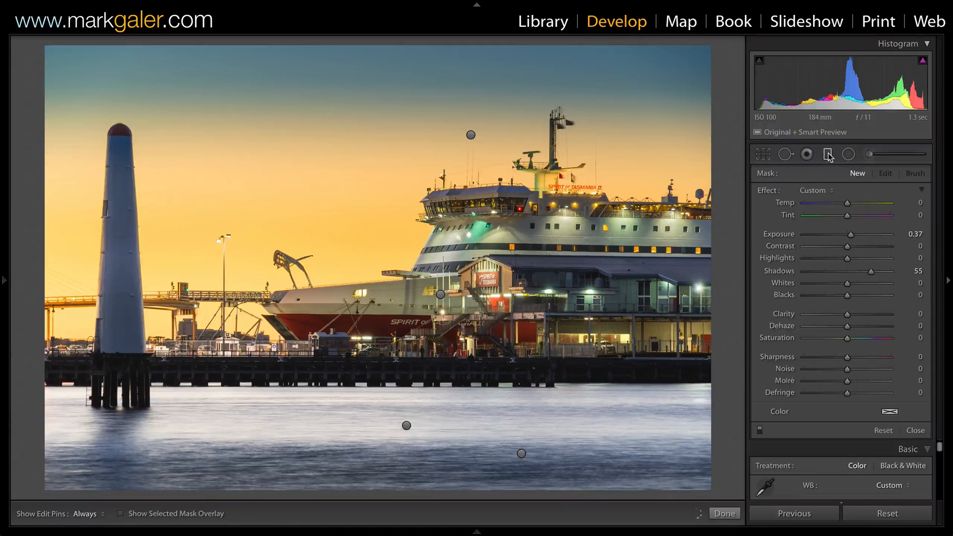
pyautogui.moveTo(828, 154)
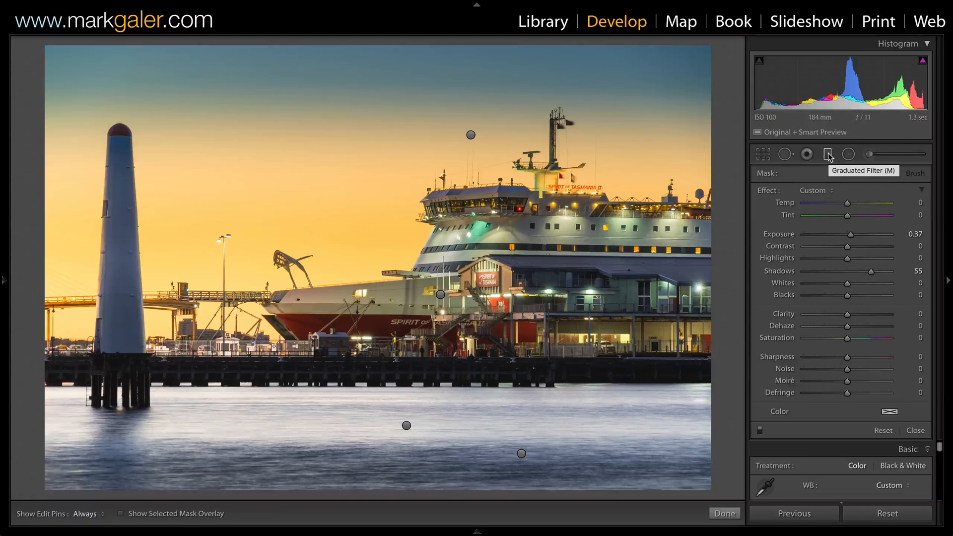
pyautogui.click(806, 153)
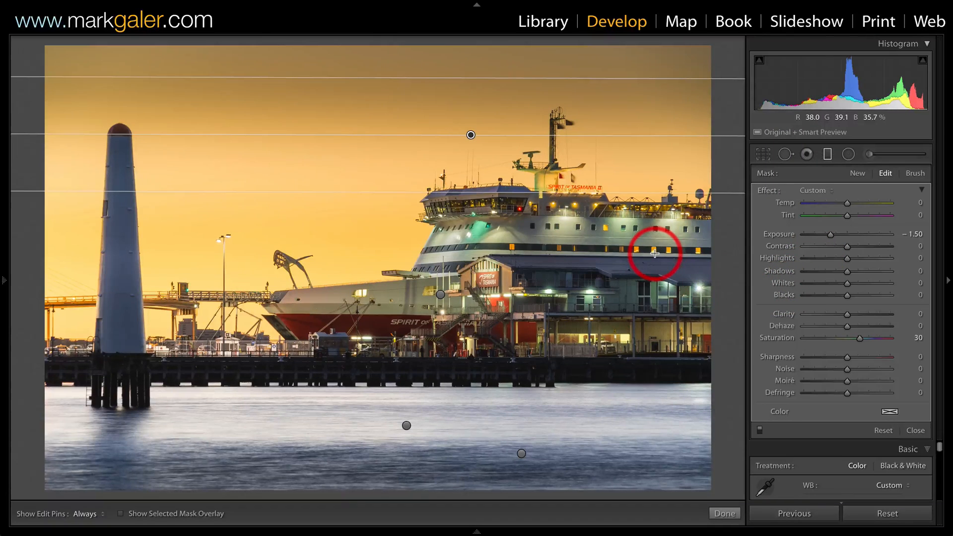
pyautogui.moveTo(836, 212)
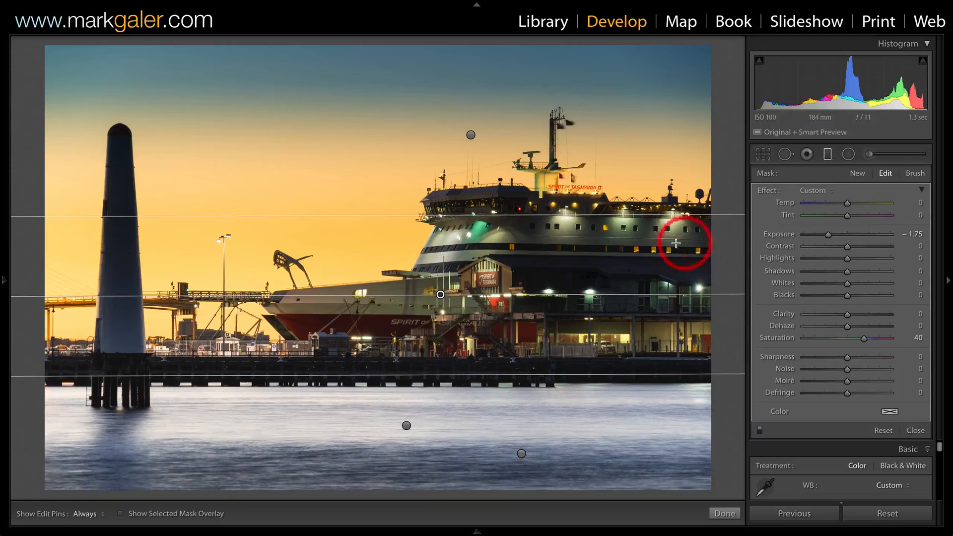
pyautogui.moveTo(130, 246)
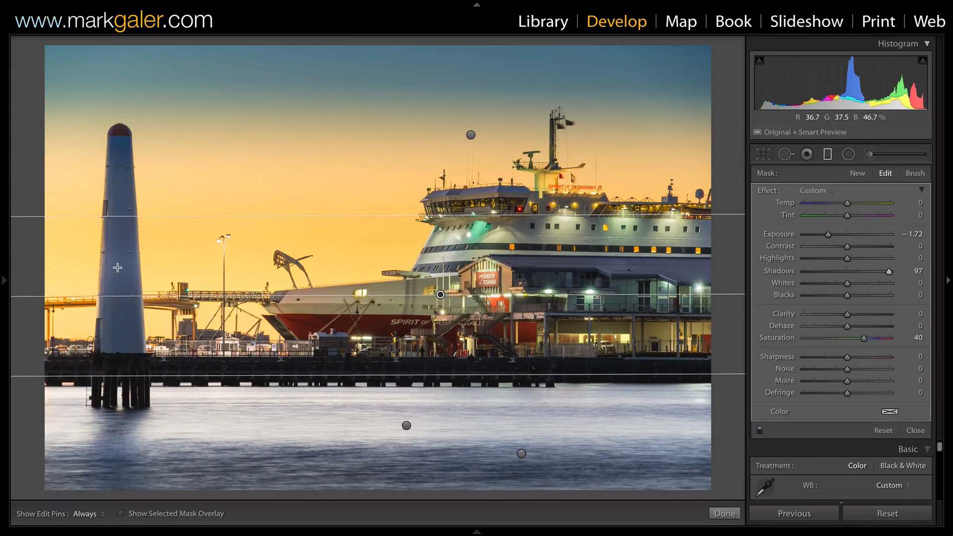
pyautogui.moveTo(906, 196)
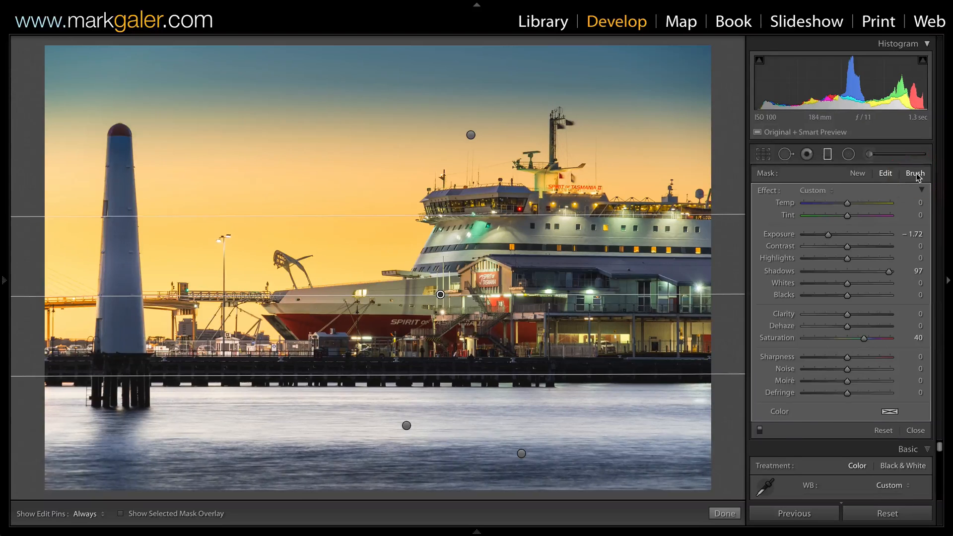
# - Switch the ferry filter's mask to Brush and undo the trial sky stroke
pyautogui.click(915, 174)
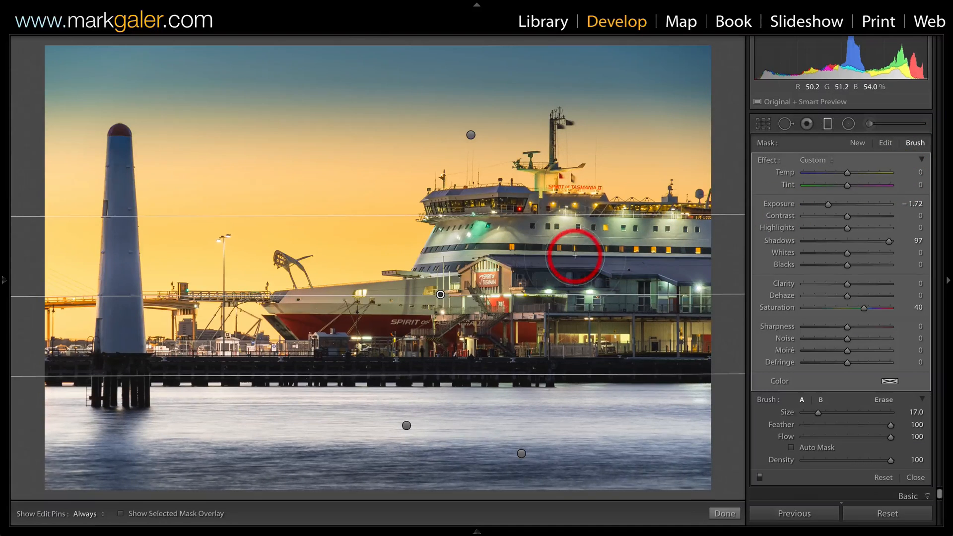
pyautogui.moveTo(790, 243)
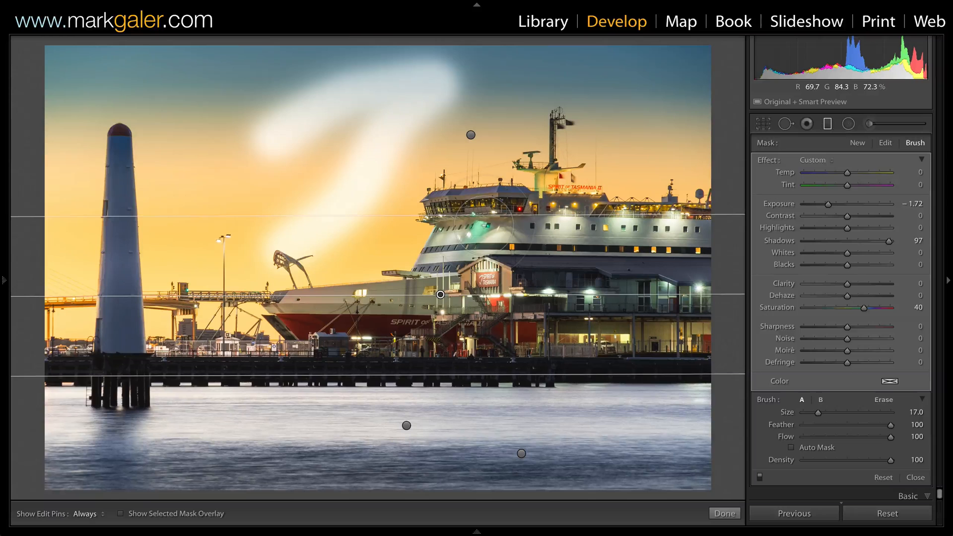
pyautogui.press('ctrl+z')
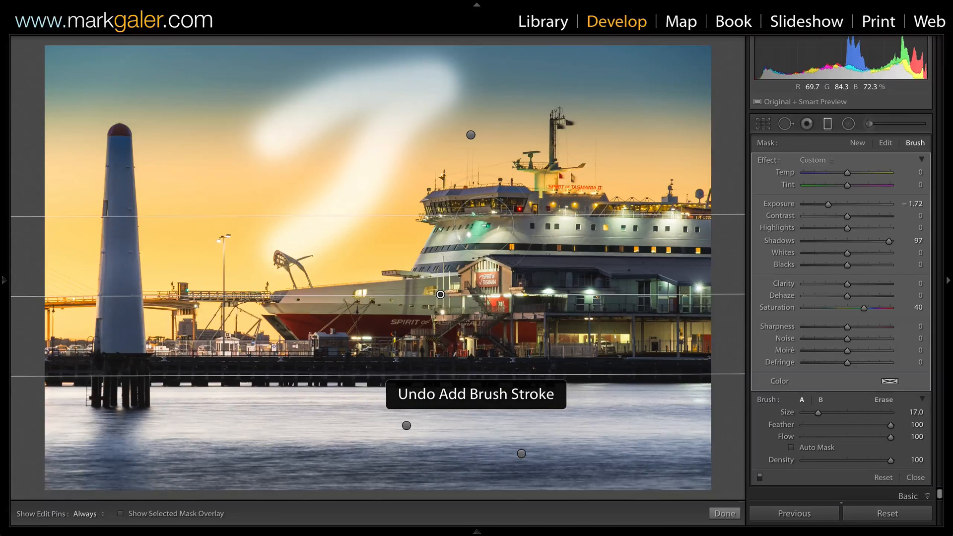
pyautogui.press('ctrl+z')
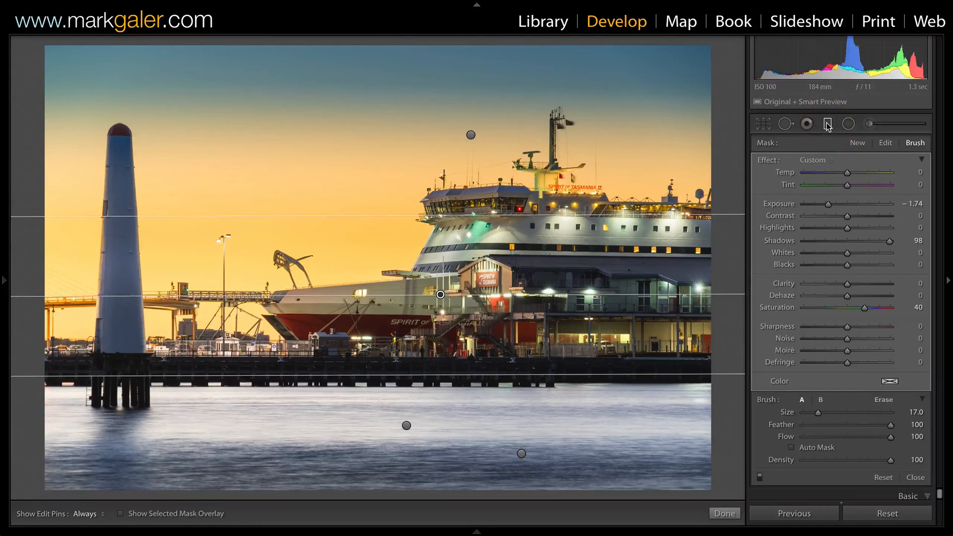
# - Exit the paving filter, then reopen and close the Graduated Filter on the bridge photo
pyautogui.click(723, 513)
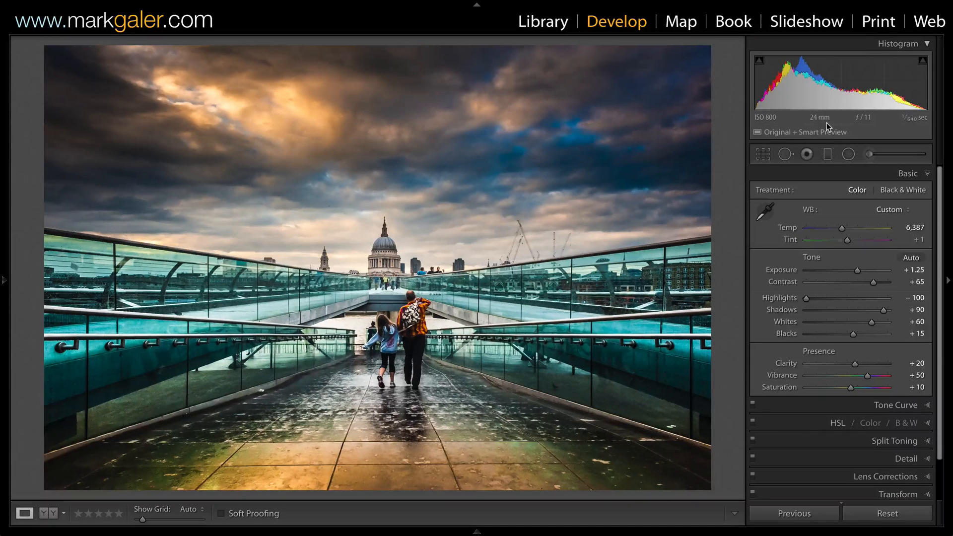
pyautogui.click(827, 154)
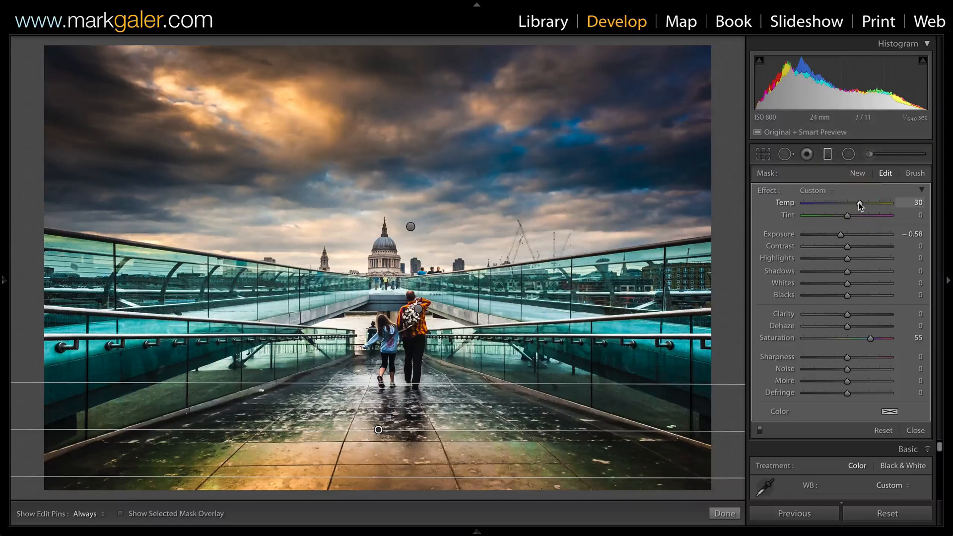
pyautogui.click(827, 154)
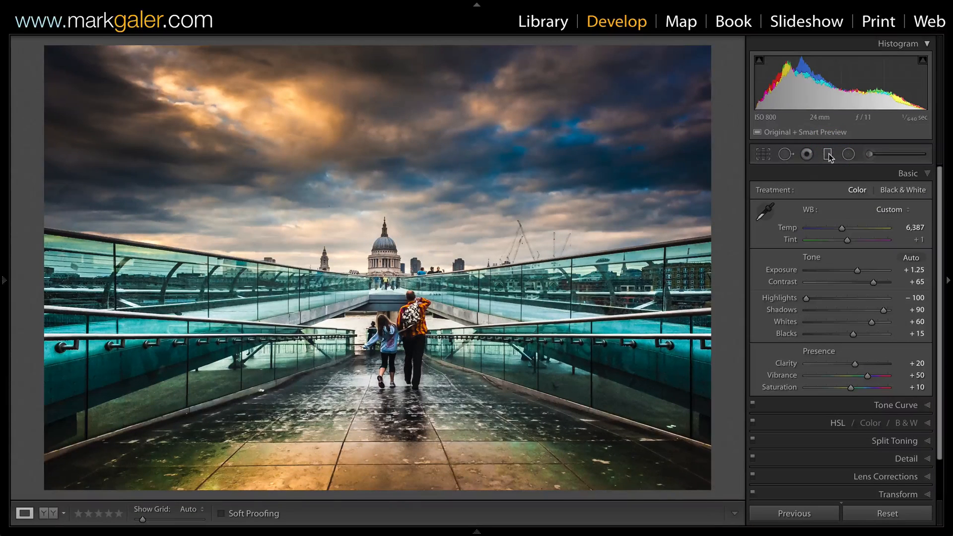
pyautogui.moveTo(829, 154)
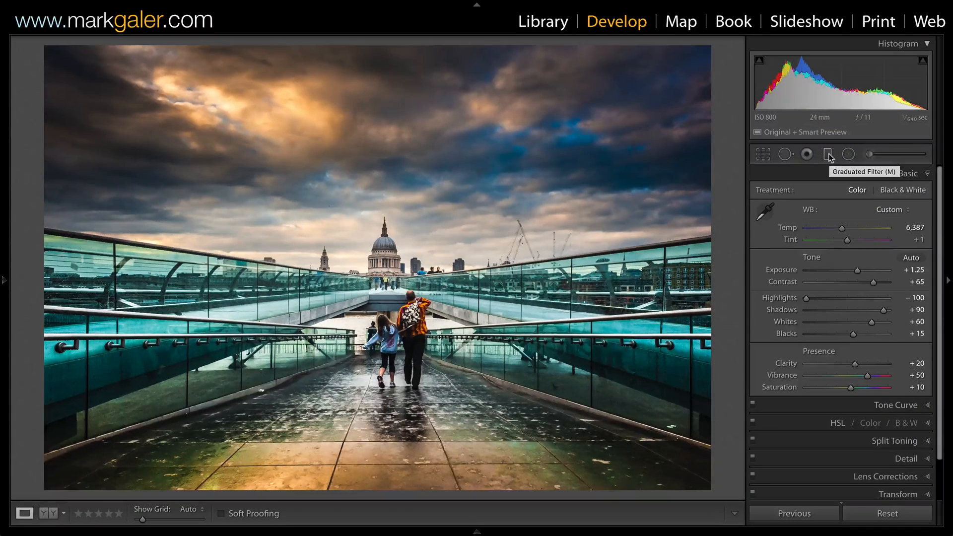